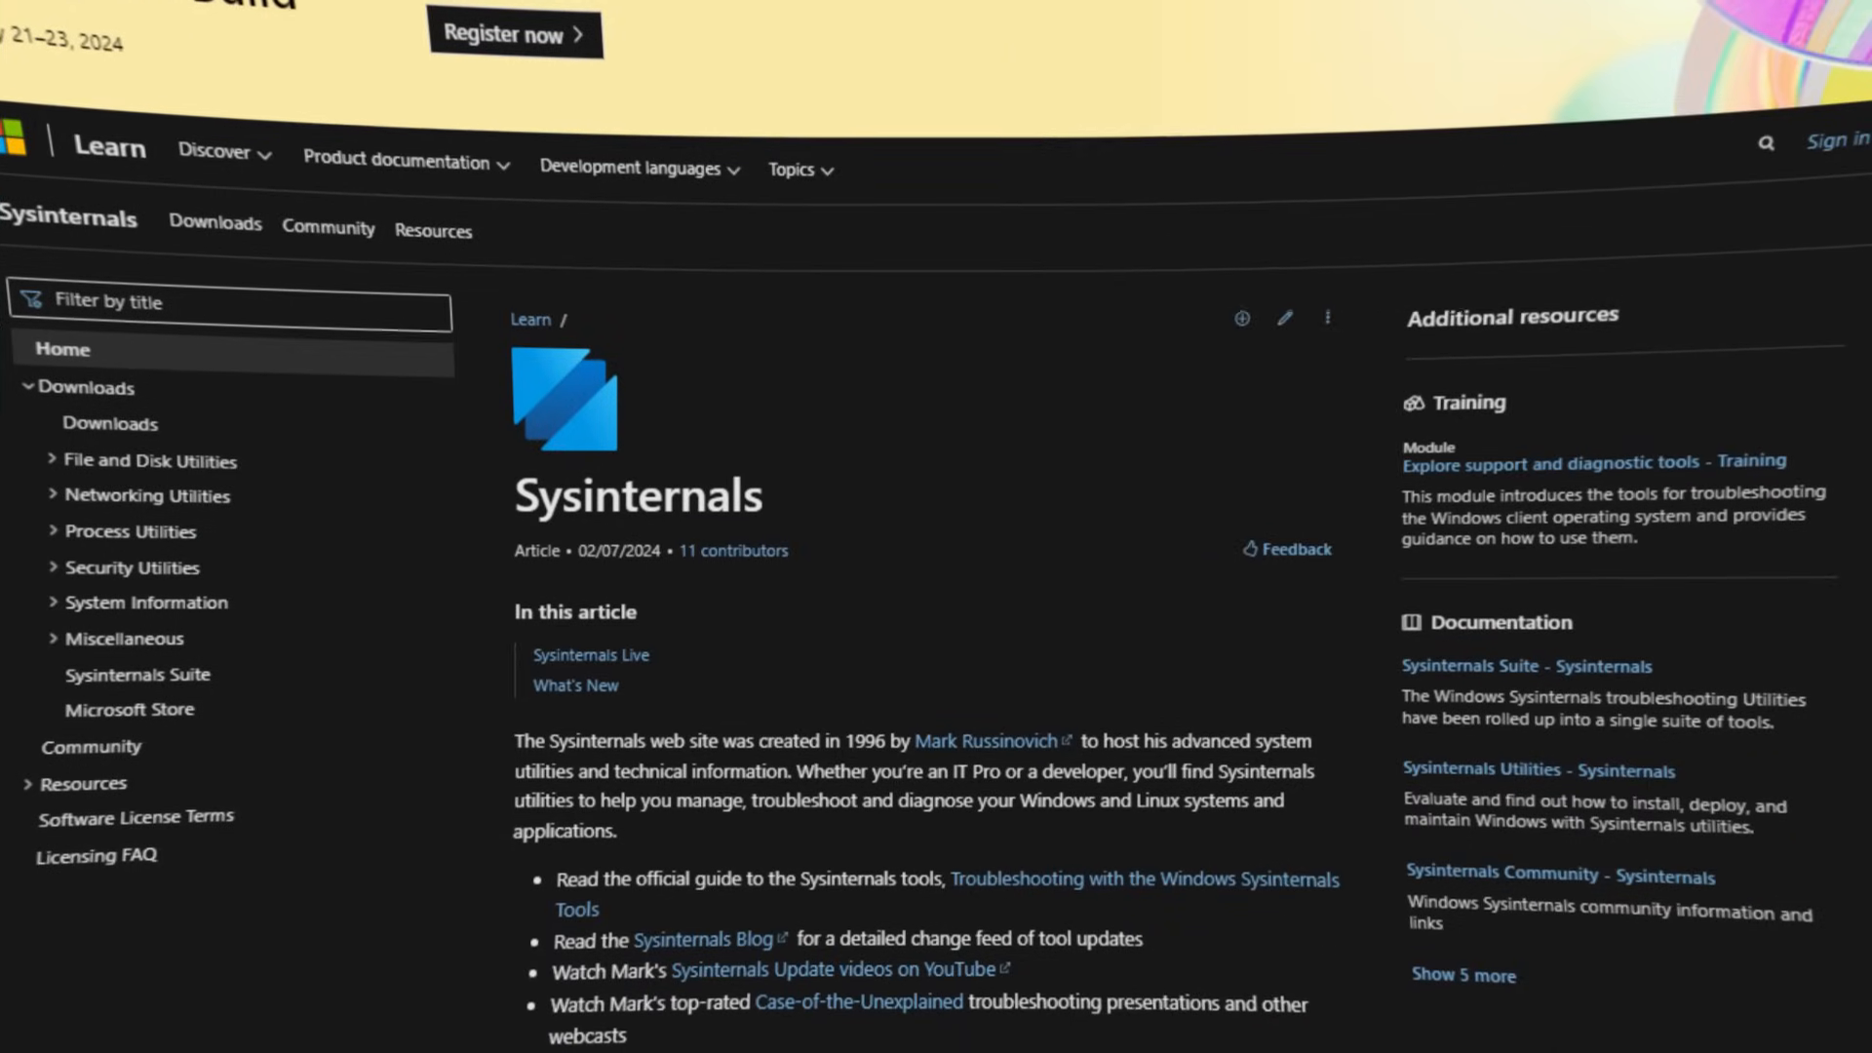
{"action": "scroll", "scroll_direction": "down", "scroll_amount": 3}
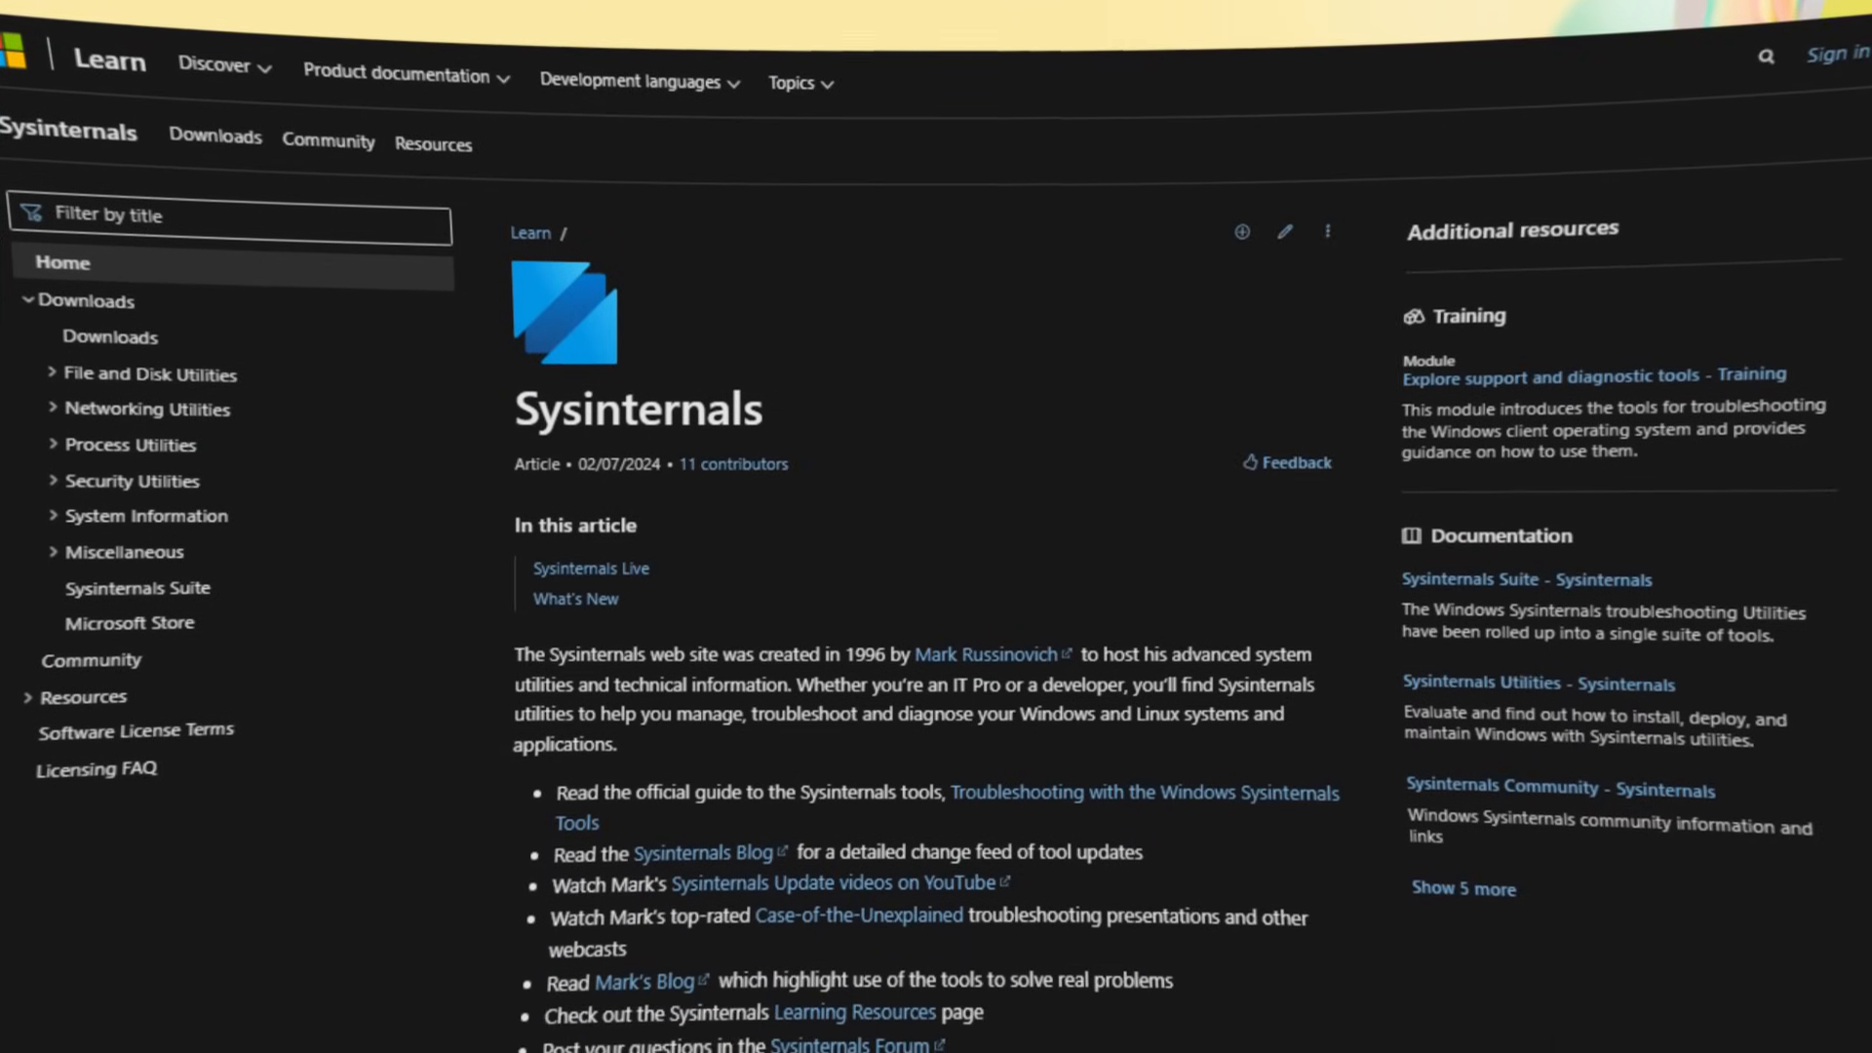
{"action": "scroll", "scroll_direction": "down", "scroll_amount": 3}
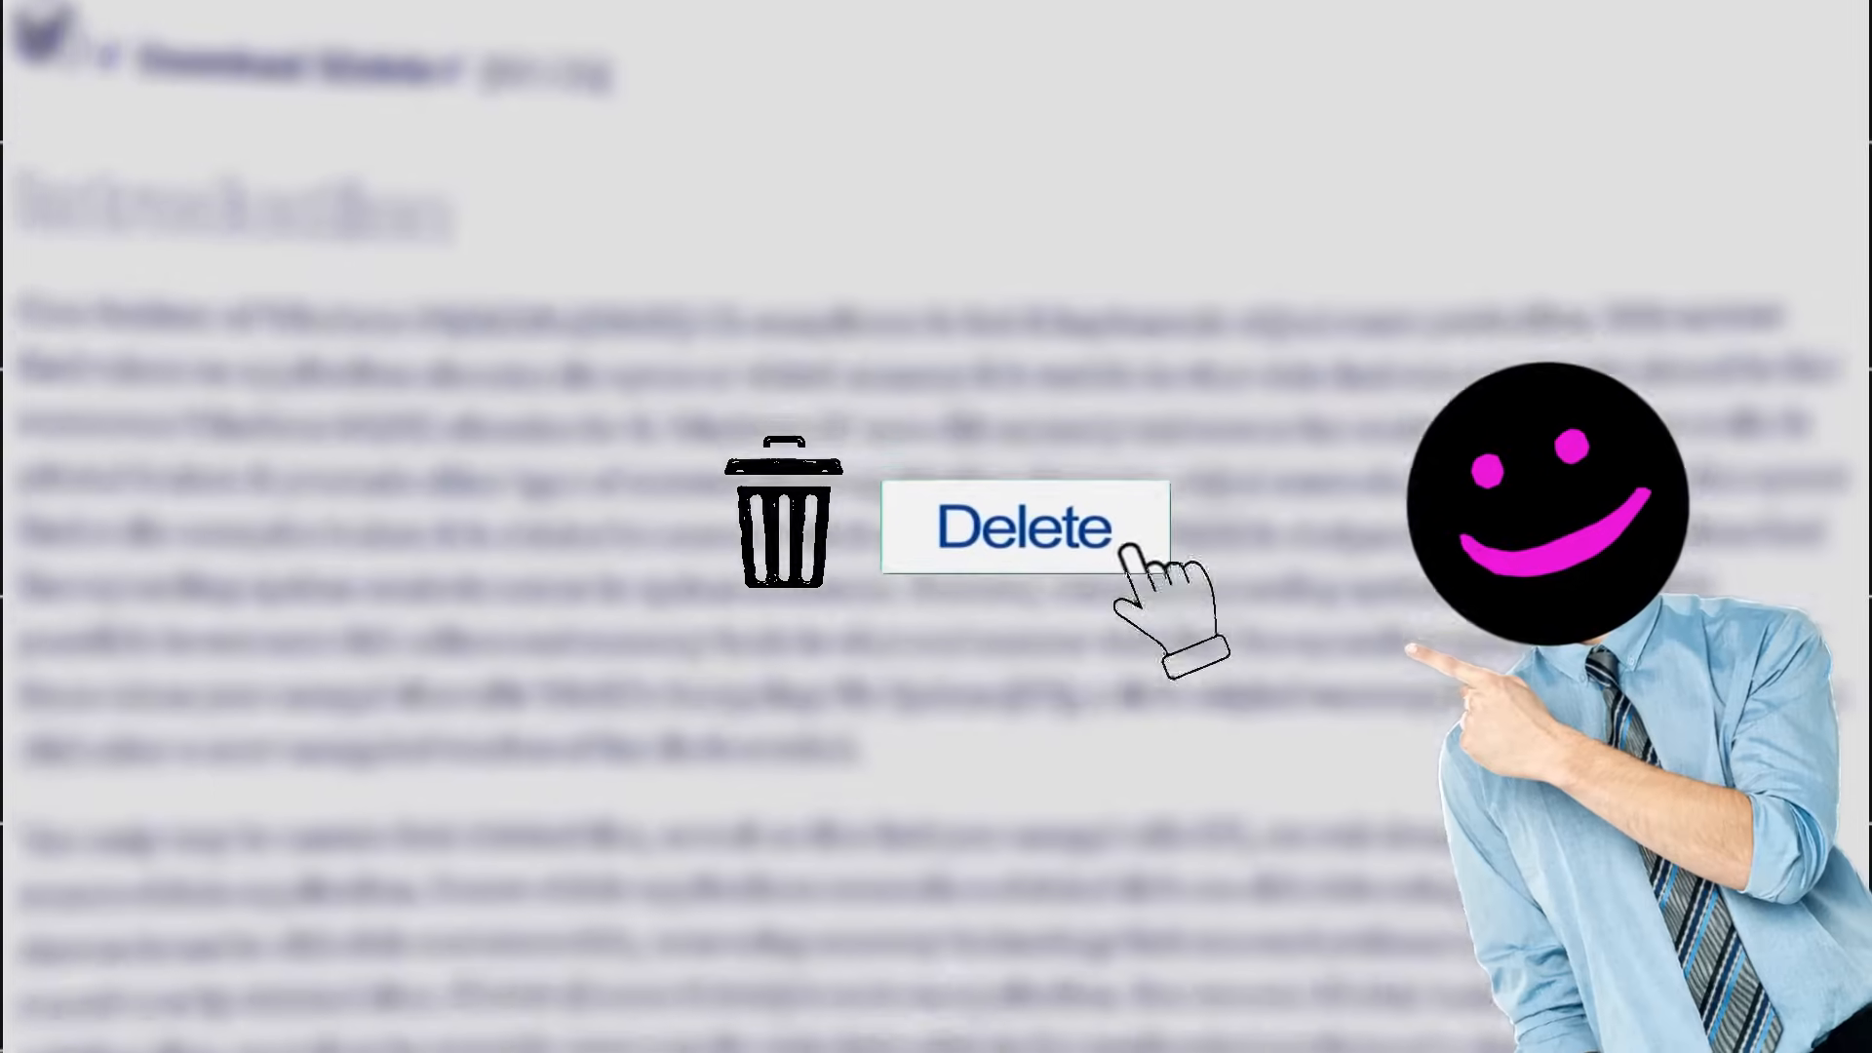
{"action": "scroll", "scroll_direction": "down", "scroll_amount": 3}
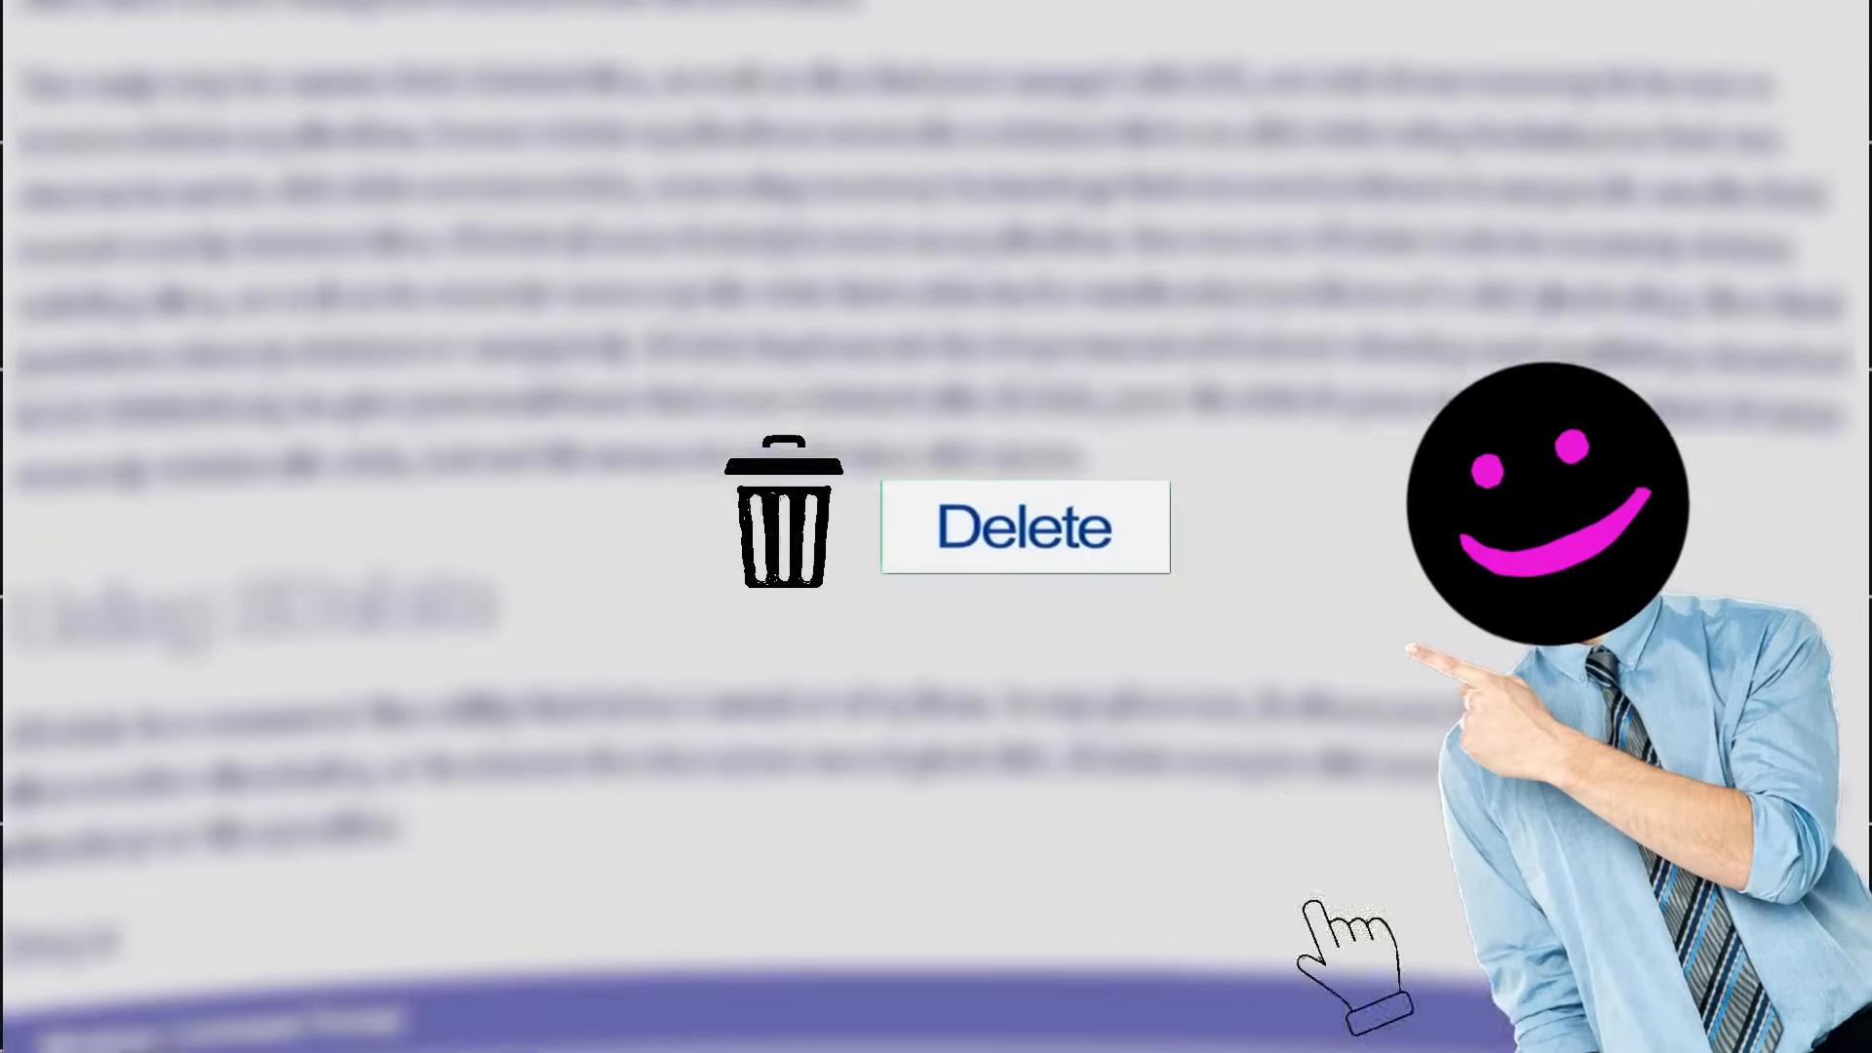